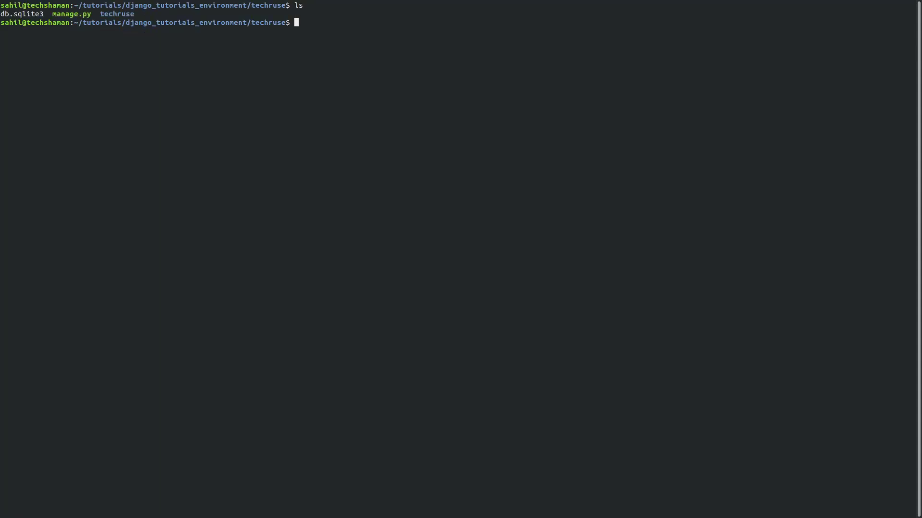
# Create a settings folder, then list asgi.py, settings.py, urls.py and wsgi.py in the inner techruse package.
pyautogui.write('mkdir settin')
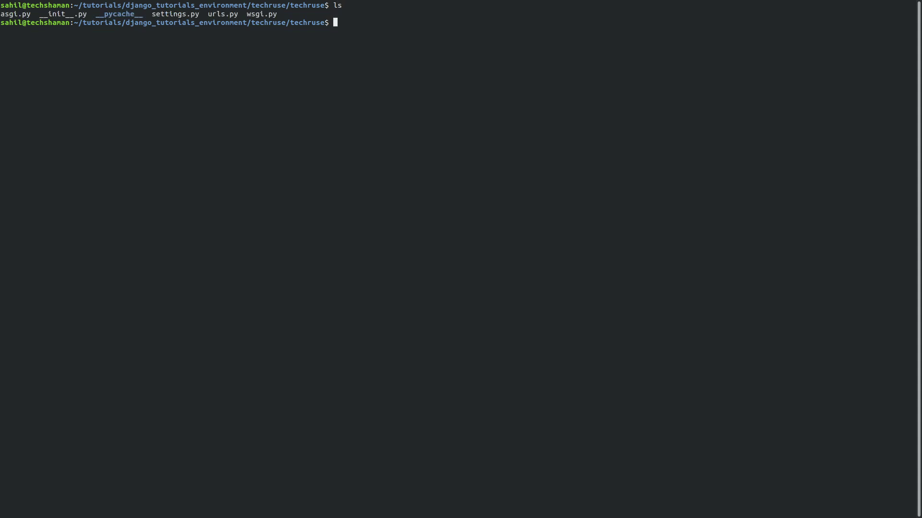
# View the DATABASES block in settings.py with Vim, then list the project root.
pyautogui.write('vim')
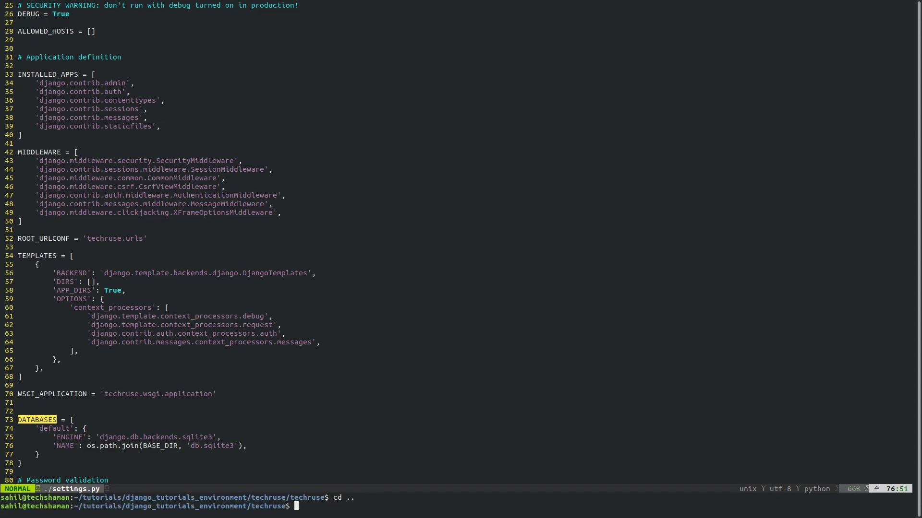
pyautogui.write('ls')
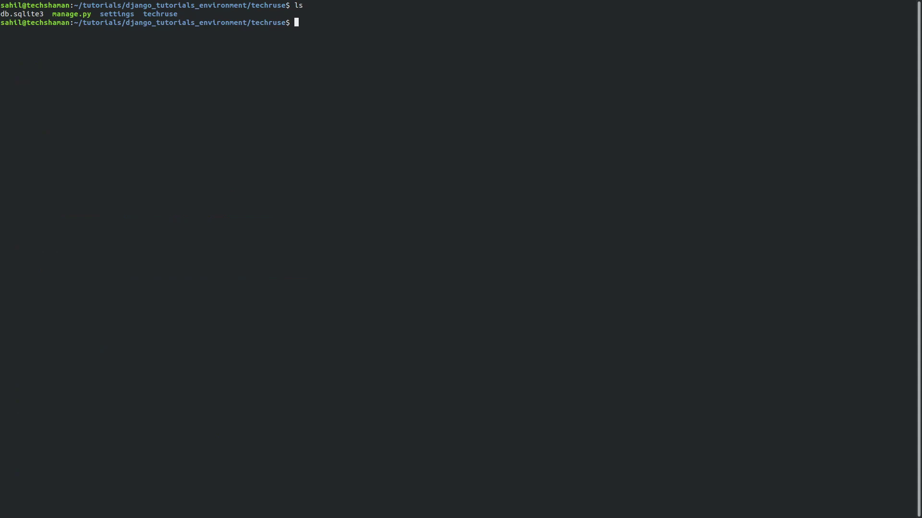
# Move techruse/settings.py to settings/base.py and open base.py in Vim.
pyautogui.write('mv techruse/')
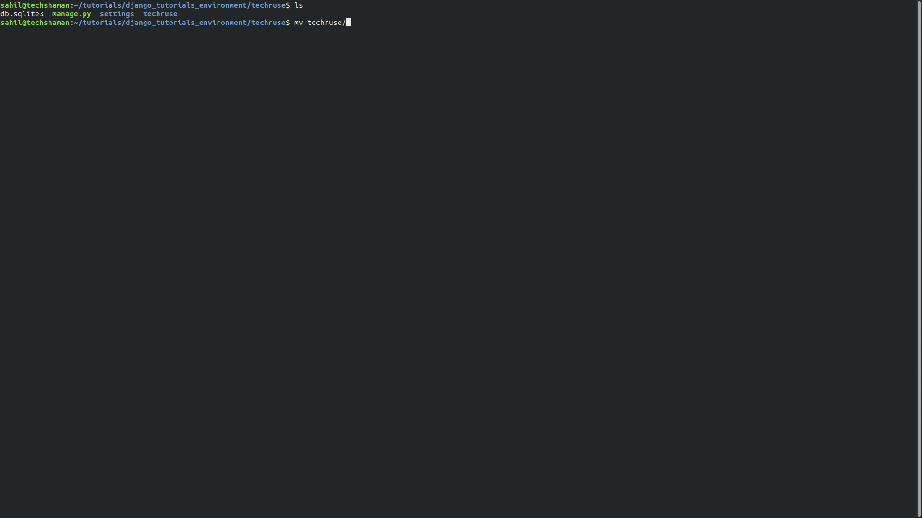
pyautogui.write('settings.py')
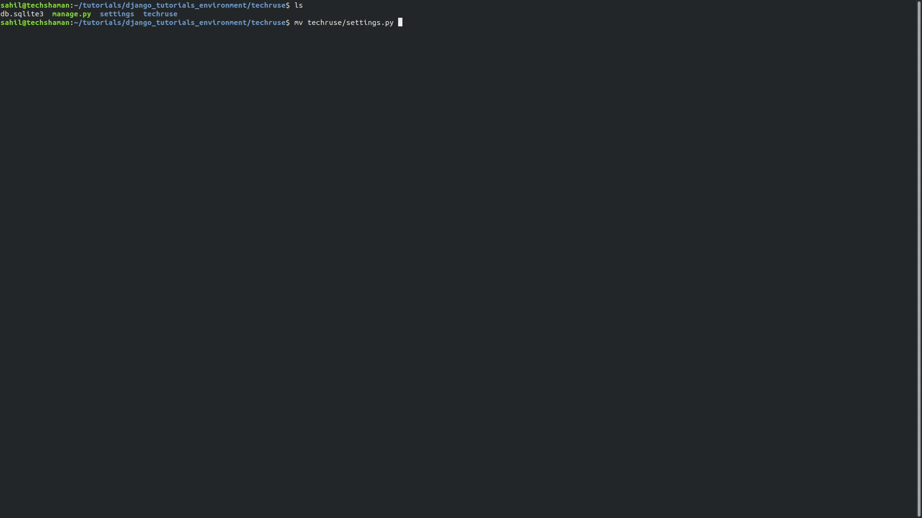
pyautogui.write('settings/')
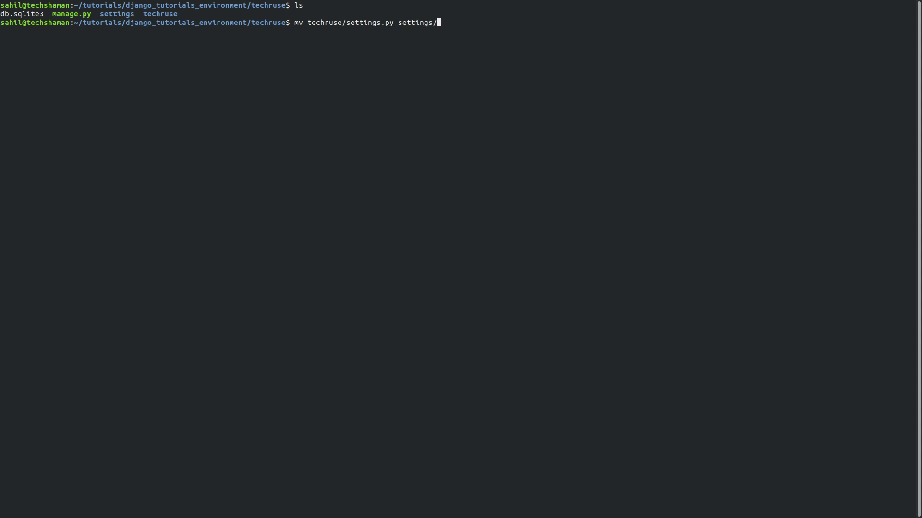
pyautogui.write('ba')
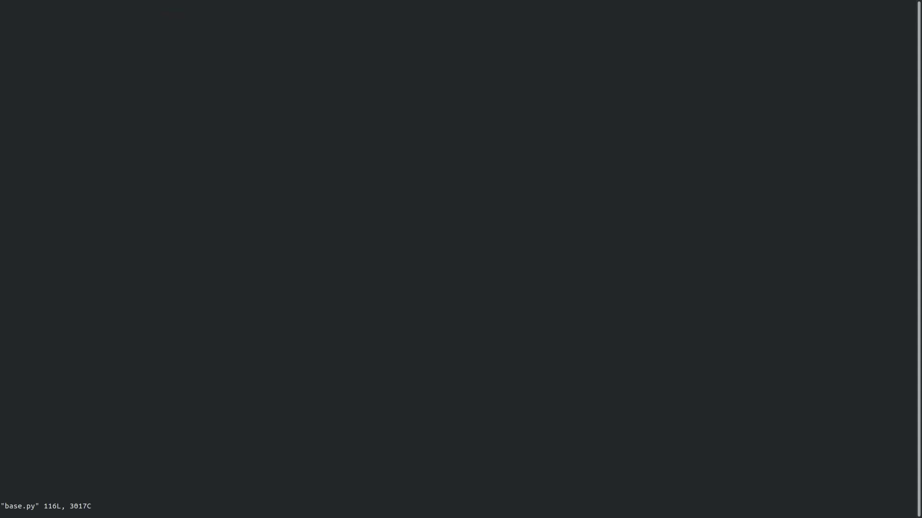
# Move the DATABASES block from base.py into dev.py, starting with 'from .base import *'.
pyautogui.write('/datab')
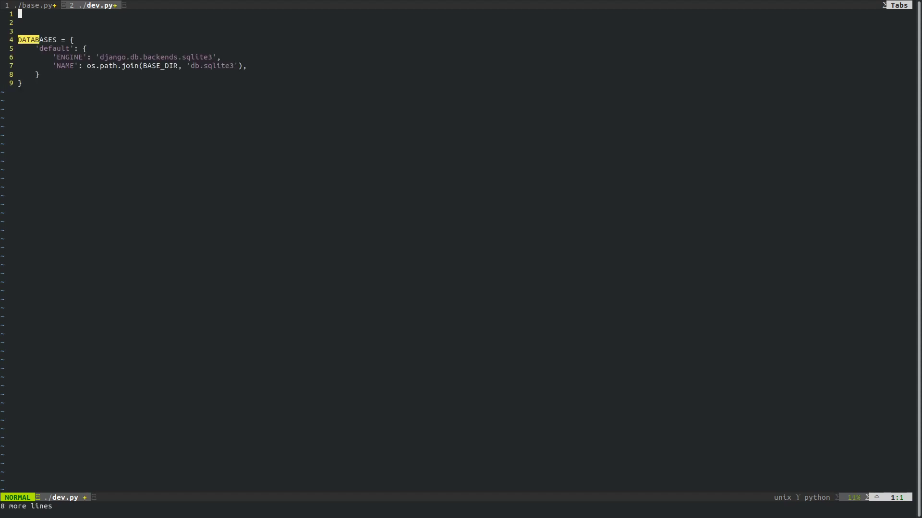
pyautogui.press('i')
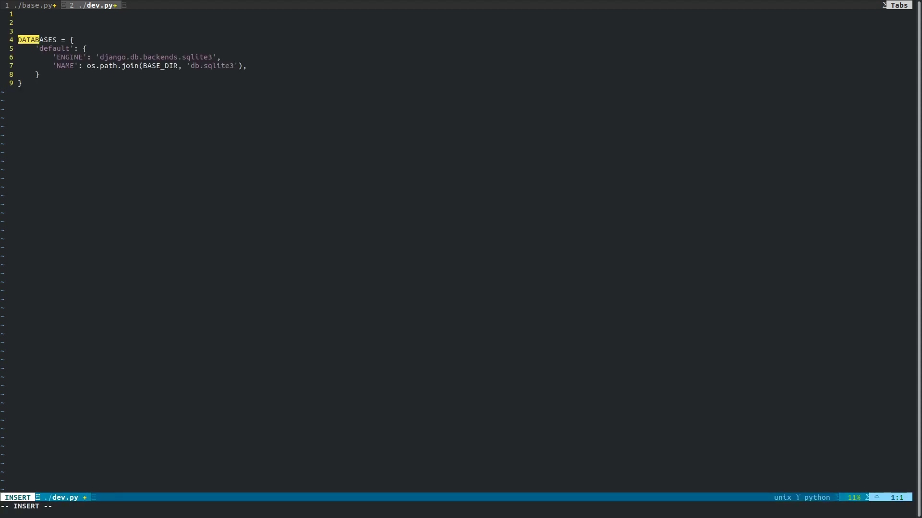
pyautogui.write('from .s')
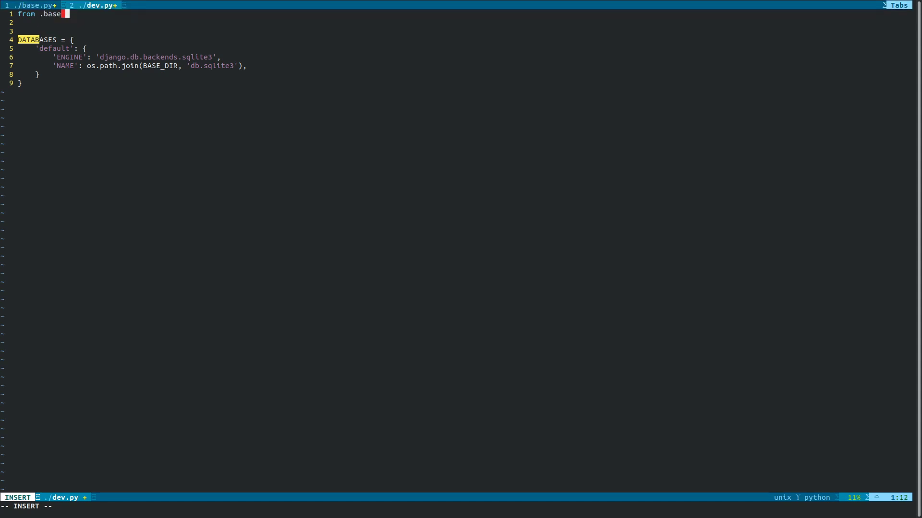
pyautogui.write('import')
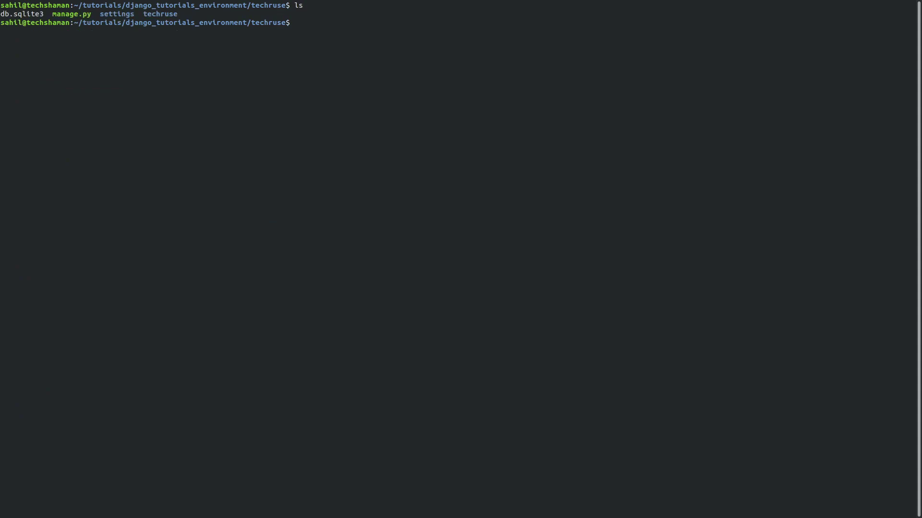
# Change manage.py's DJANGO_SETTINGS_MODULE from techruse.settings to the settings package.
pyautogui.write('vim m')
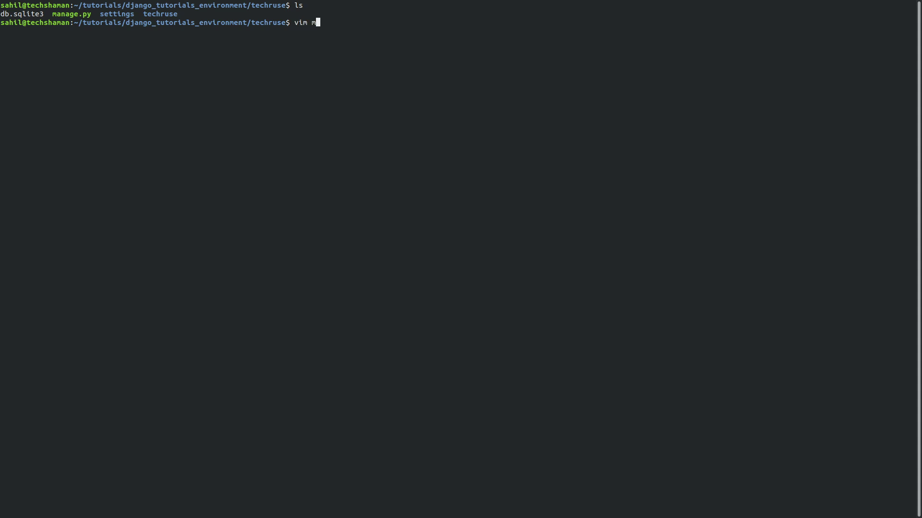
pyautogui.press('Return')
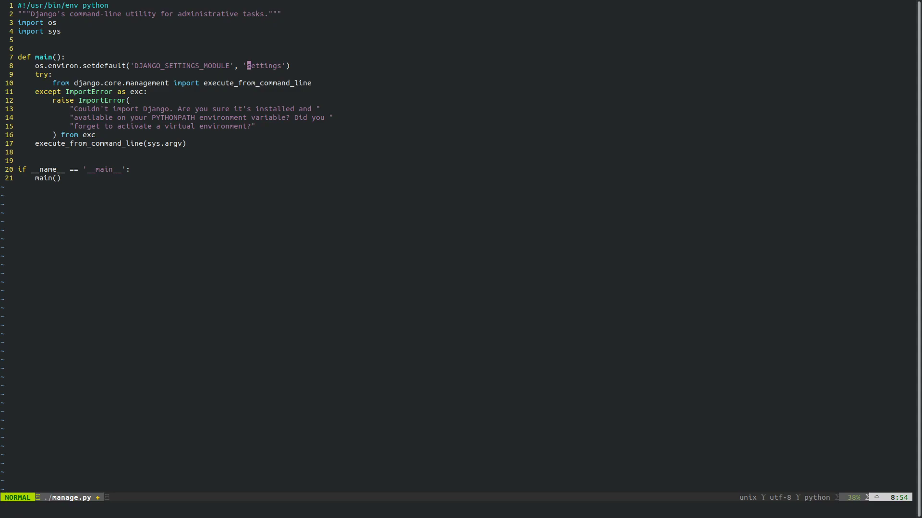
pyautogui.write('.base')
pyautogui.write('vim')
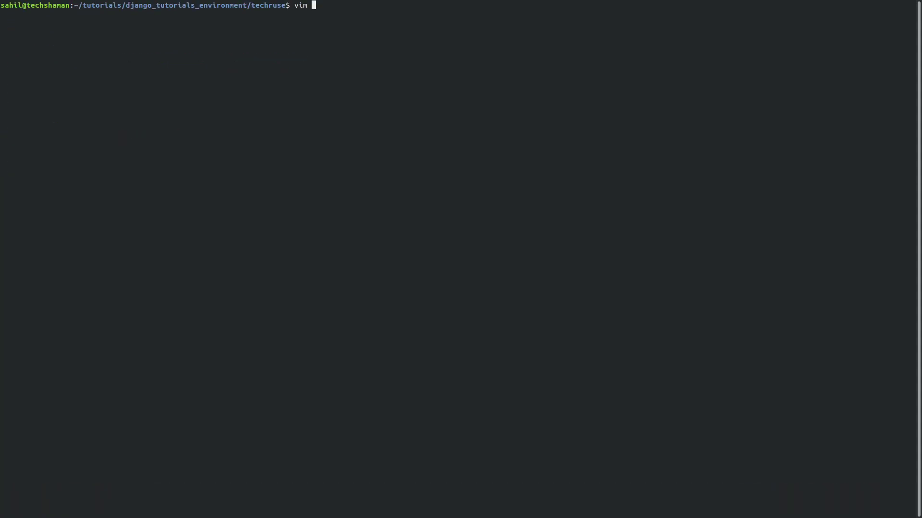
pyautogui.write('settings/d')
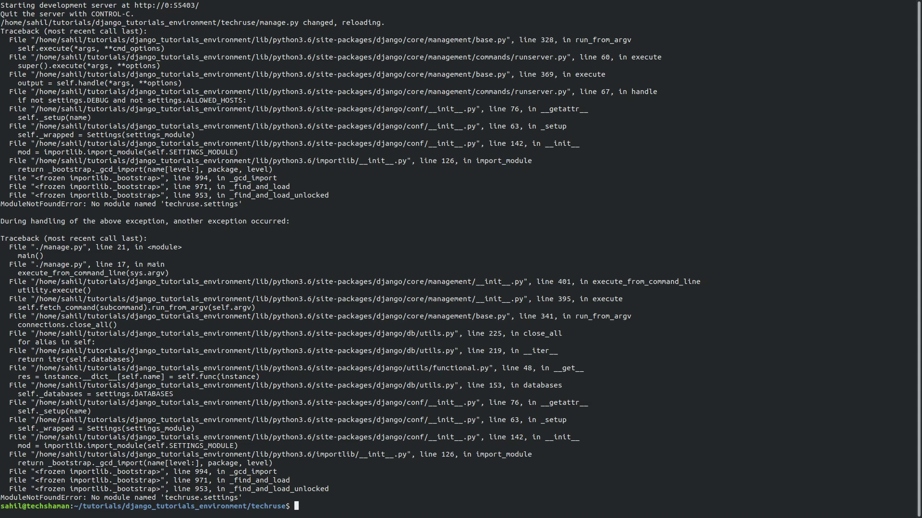
# Run ./manage.py runserver and hit a ModuleNotFoundError for techruse.settings.
pyautogui.write('runserver')
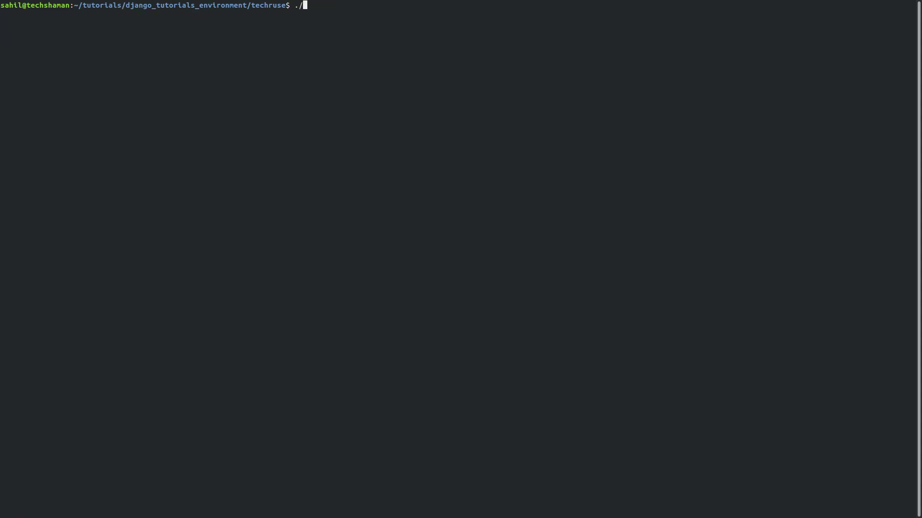
# Apply the admin, auth, contenttypes and sessions migrations, then list the project folder.
pyautogui.write('manage.py migrate')
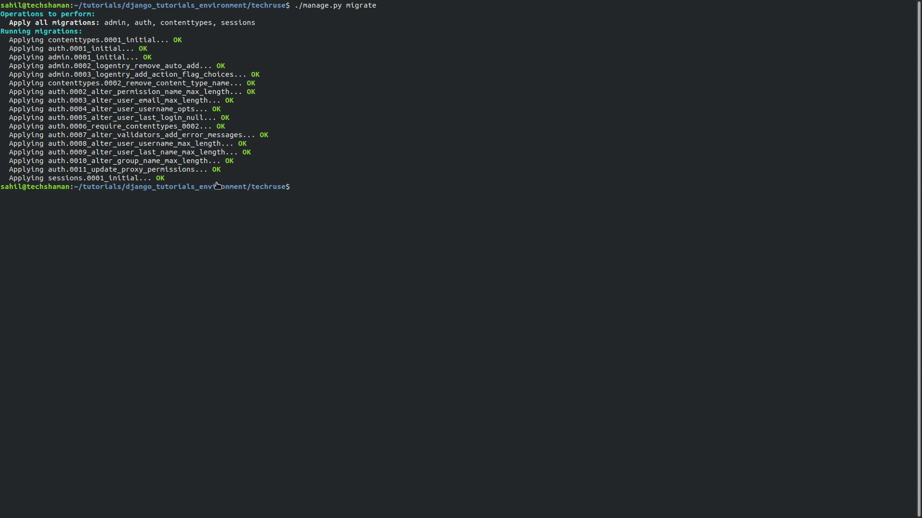
pyautogui.write('ls')
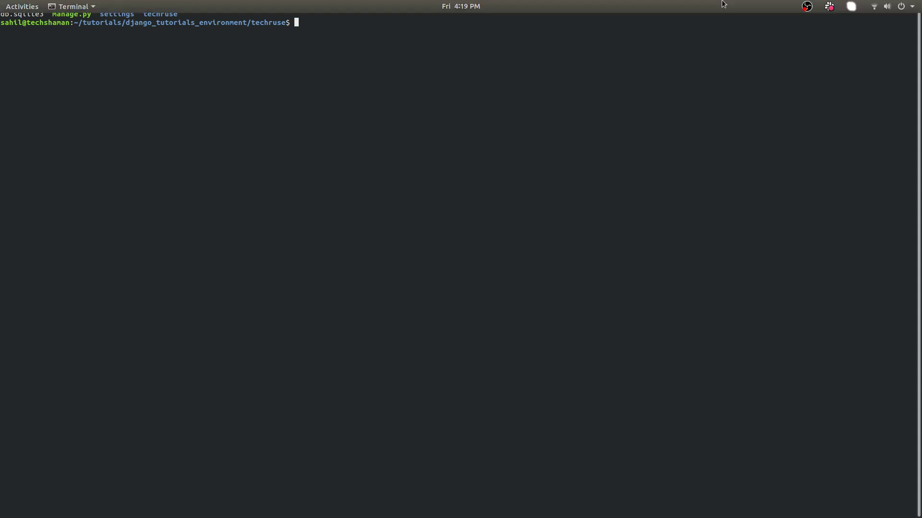
pyautogui.click(806, 6)
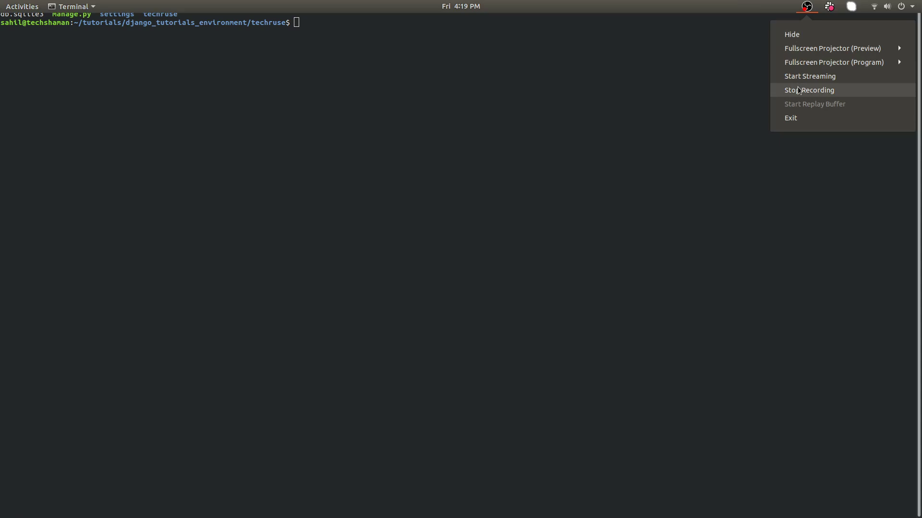